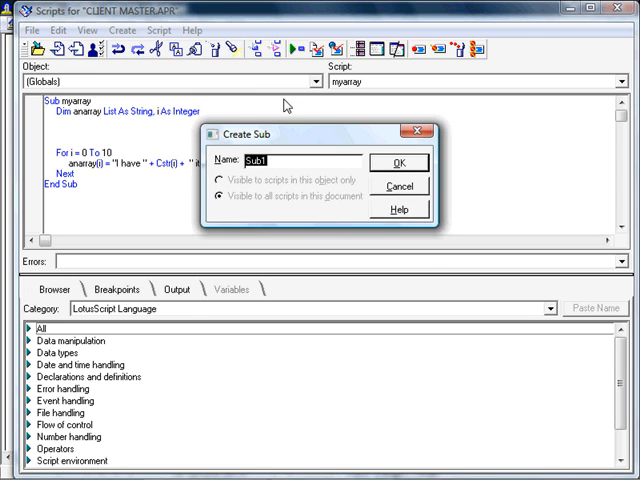
# - Name the new sub basicconnectiontoadb, visible to all scripts in this document
pyautogui.write('basicconnec')
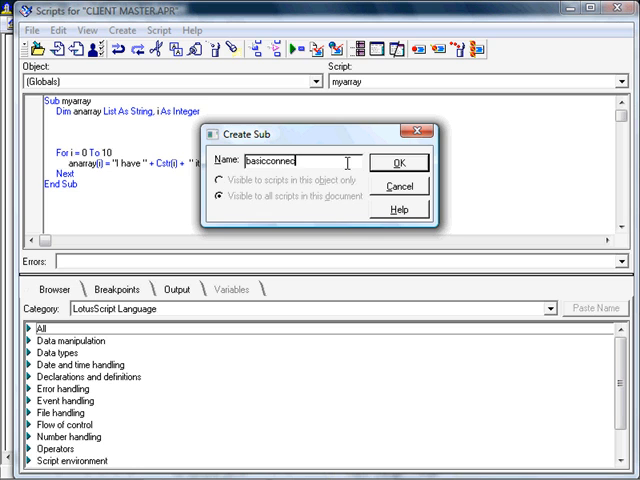
pyautogui.write('ion')
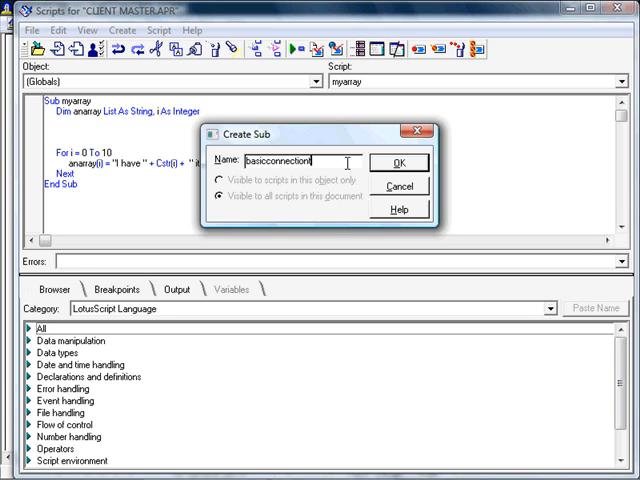
pyautogui.write('toad')
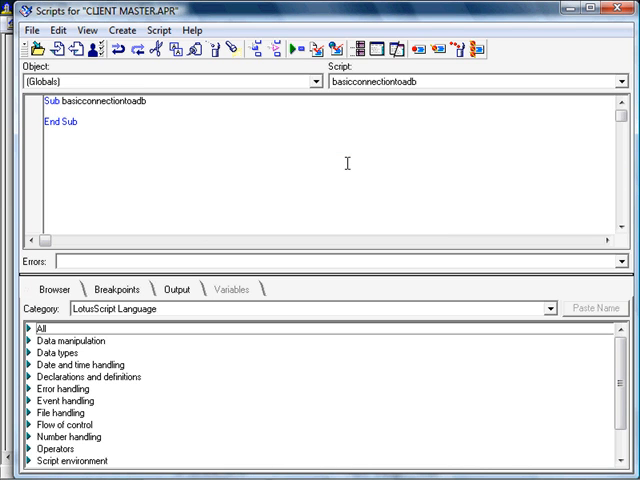
# - Declare c as New connection, q New query, r New resultset, tbl table, tfn/tn String, rec Integer
pyautogui.write('Dim c')
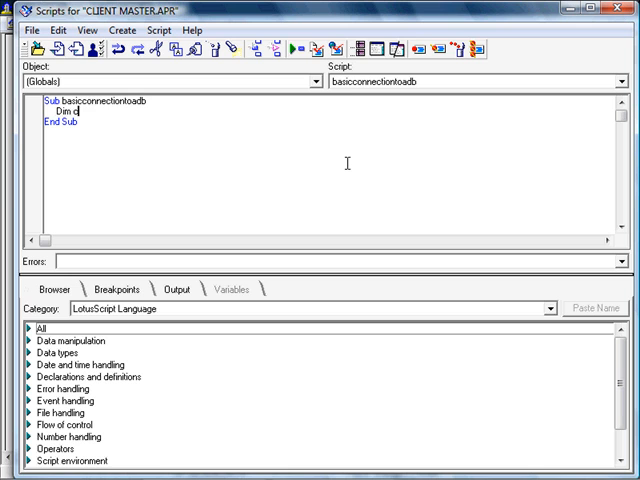
pyautogui.write('as new c')
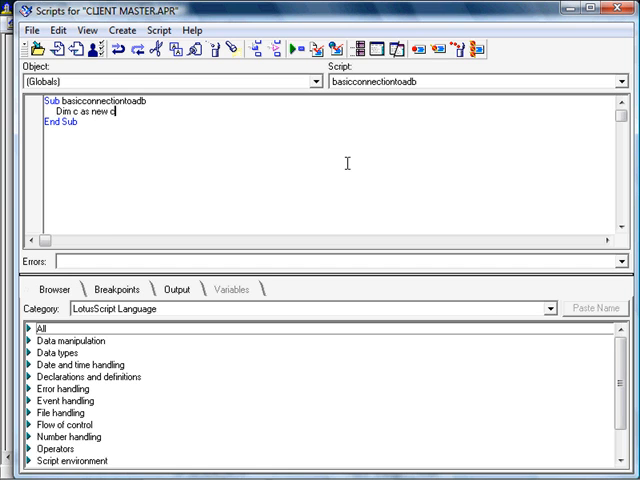
pyautogui.write('onnectio')
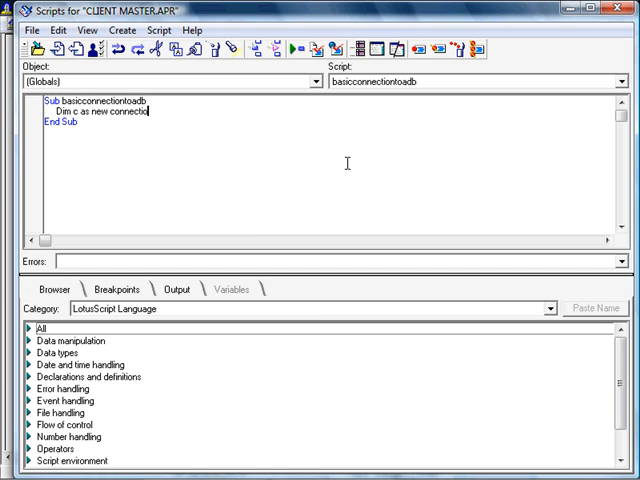
pyautogui.write('n, q as new query,')
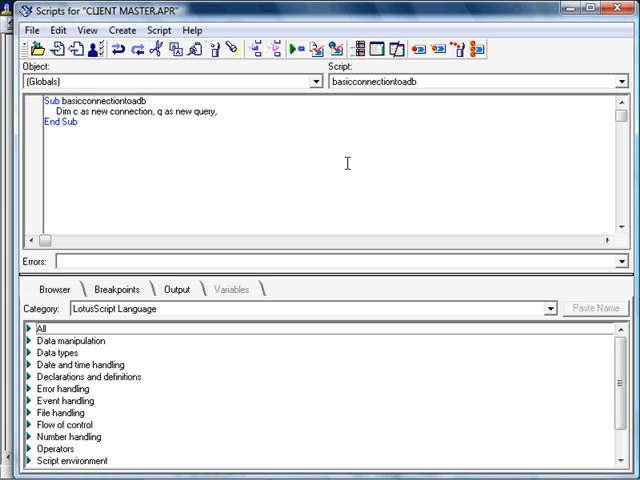
pyautogui.write('r as new resultset')
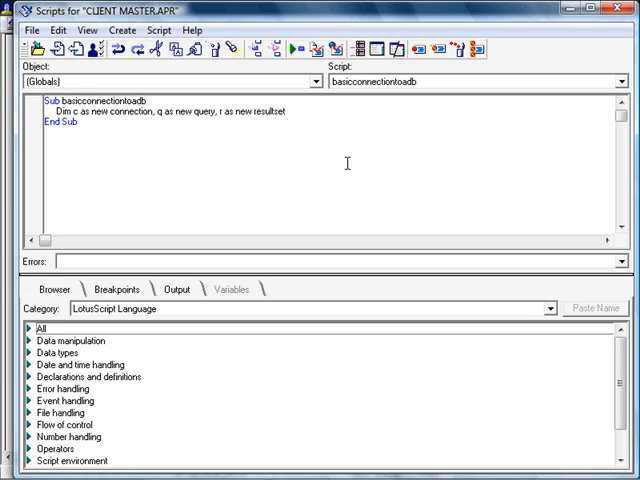
pyautogui.write(', tbl as ta')
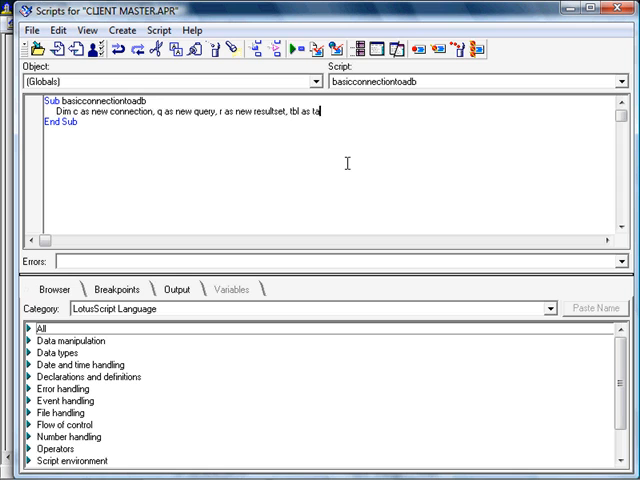
pyautogui.write('ble, tfn')
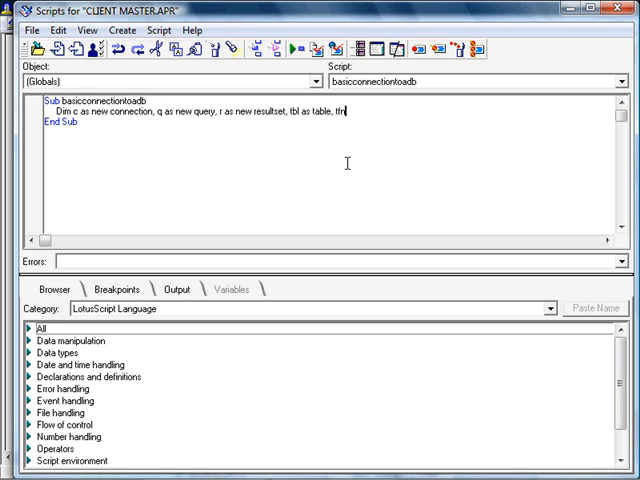
pyautogui.write('as string,')
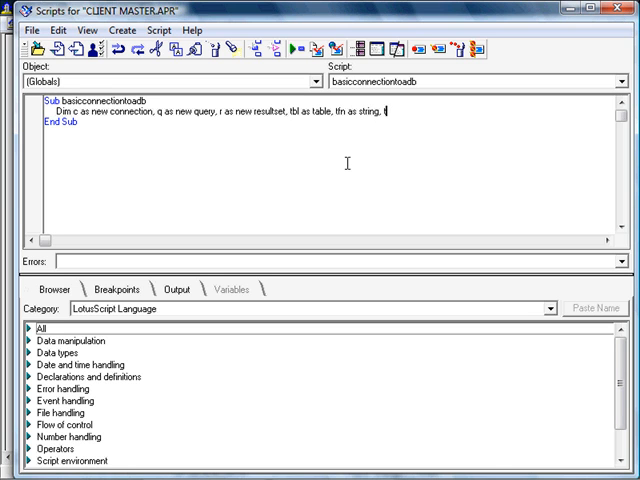
pyautogui.write('tn as s')
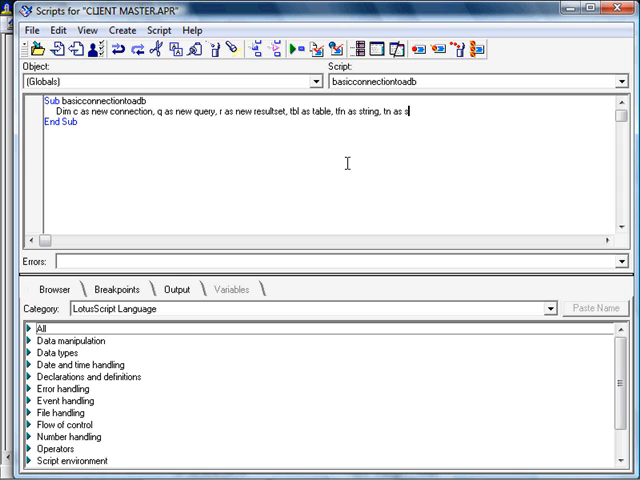
pyautogui.write('tring')
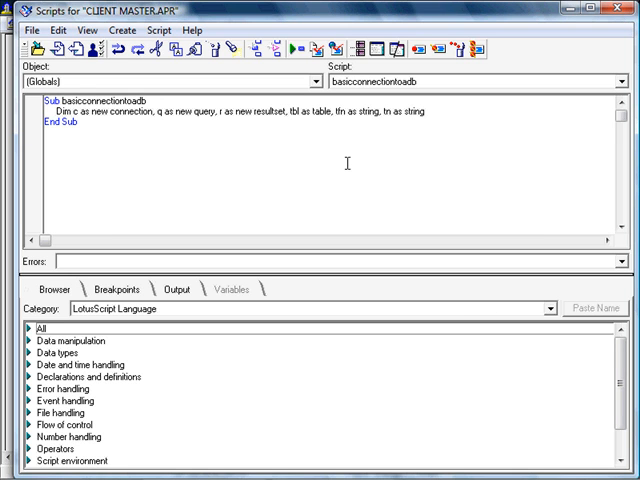
pyautogui.write(', rec as')
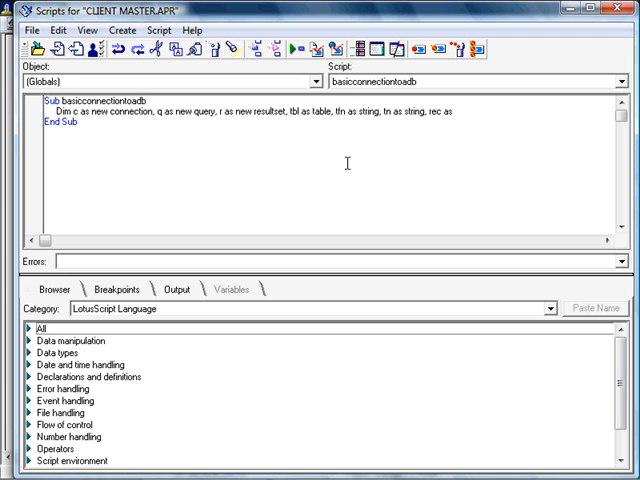
pyautogui.write('integer')
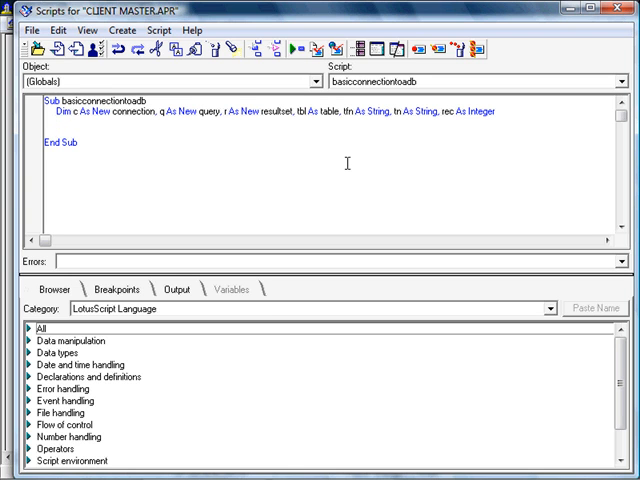
# - Add c.connectto("dbase iv") to connect to dBase IV
pyautogui.write('c.co')
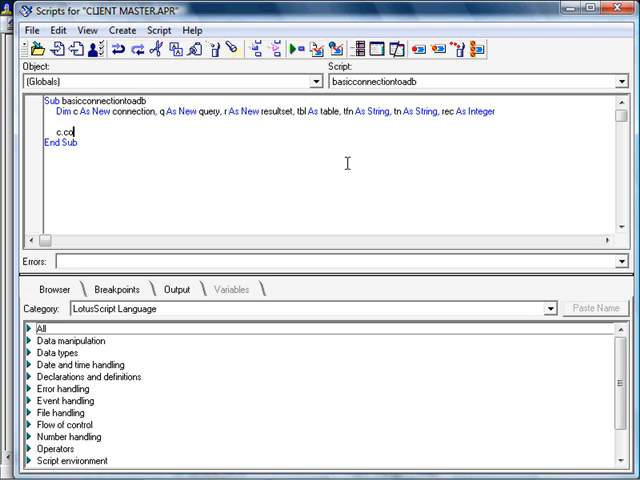
pyautogui.write('nnectto(')
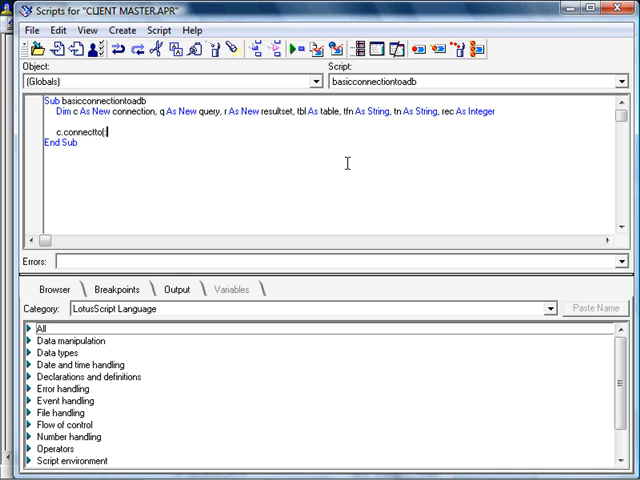
pyautogui.write('"db')
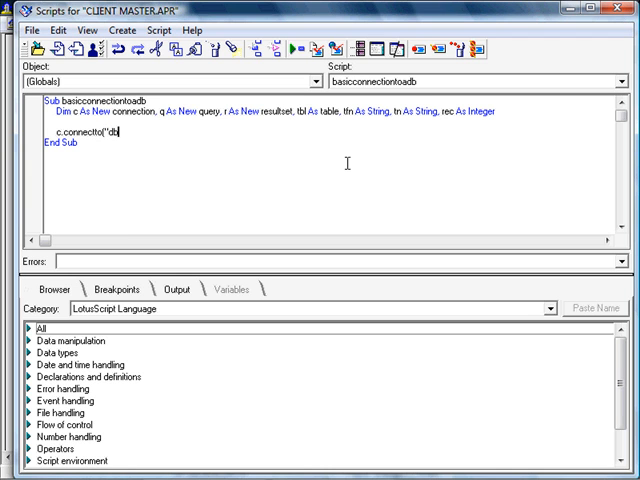
pyautogui.write('ase')
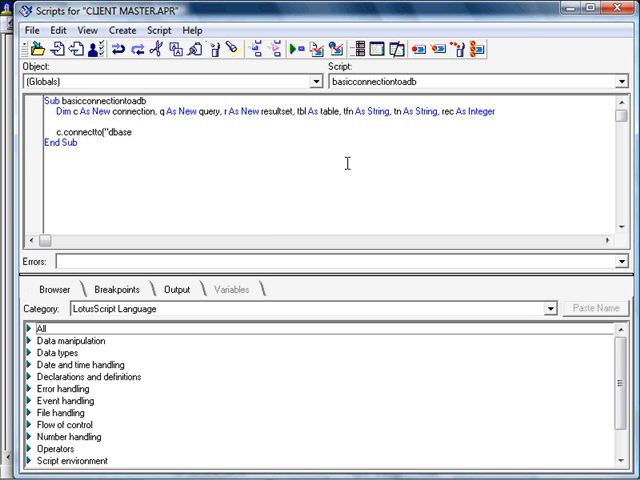
pyautogui.write('iv")')
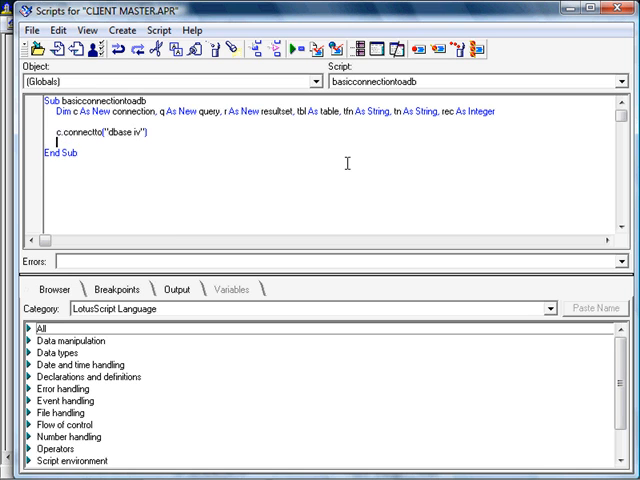
# - Link the query to the connection with Set q.connection = c
pyautogui.write('set q')
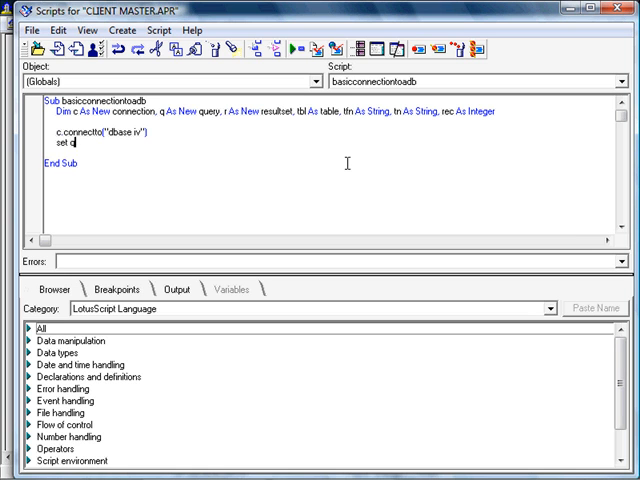
pyautogui.write('connect')
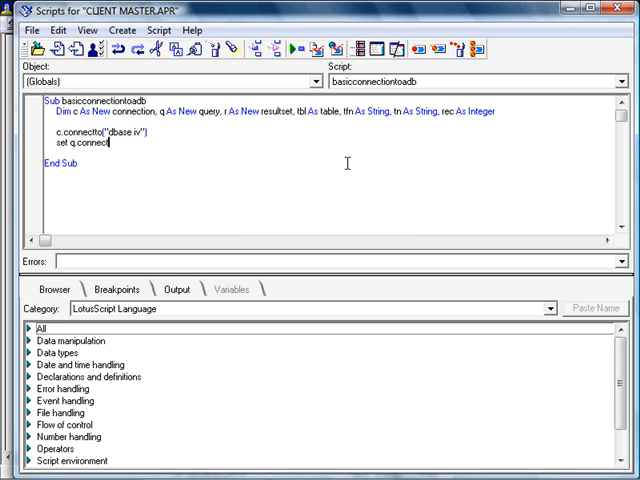
pyautogui.write('= c')
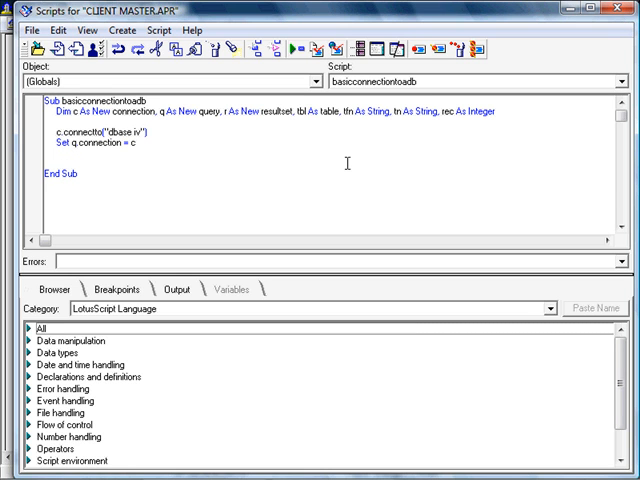
# - Set tbl to currentdocument.tables(0)
pyautogui.write('set t')
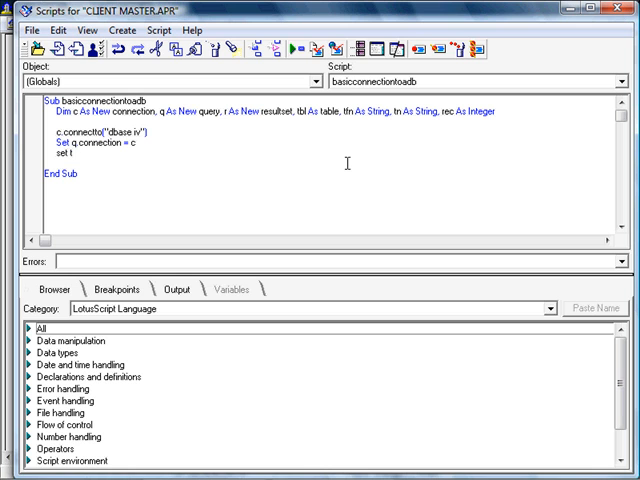
pyautogui.write('bl.currentdocument.')
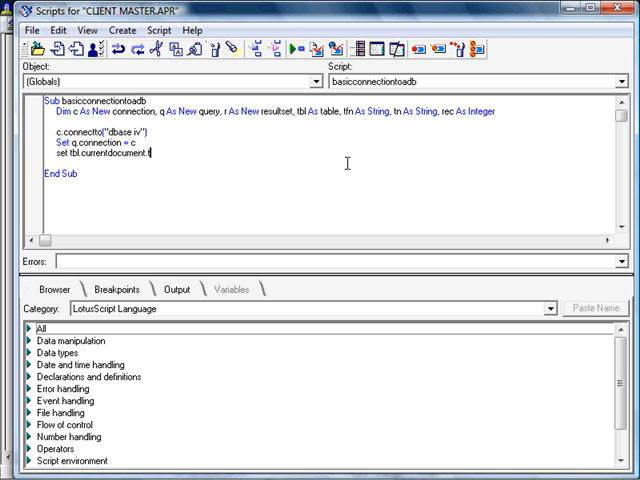
pyautogui.write('tables')
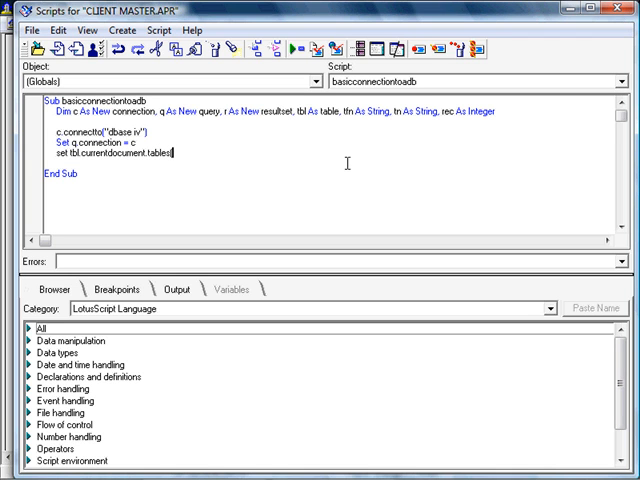
pyautogui.write('(0')
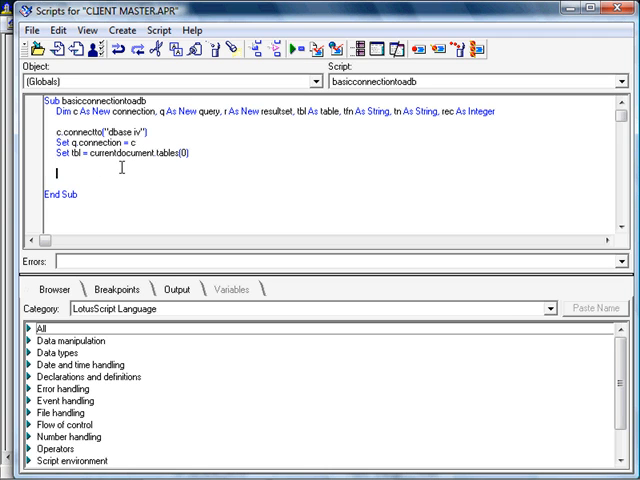
# - Add tfn = tbl.fullname and tn = tbl.tablename lines
pyautogui.write('tfn')
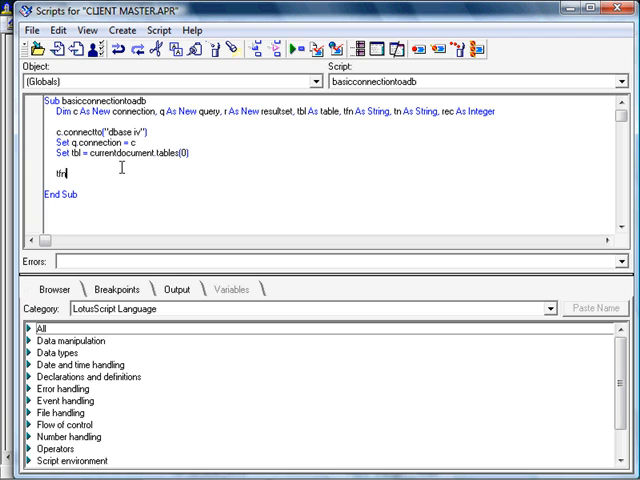
pyautogui.write('= tbl.fullname')
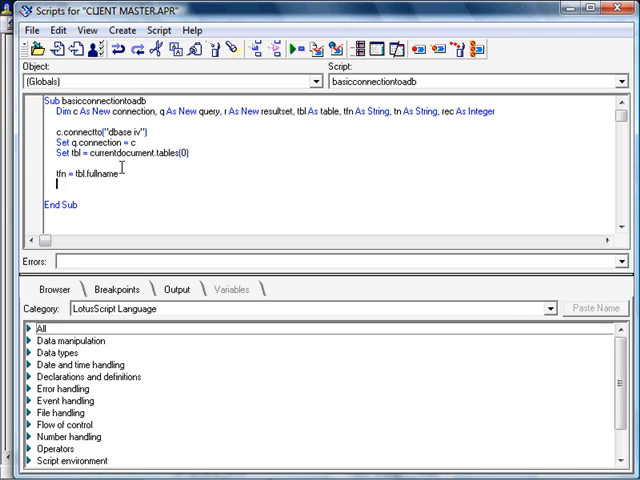
pyautogui.write('tn')
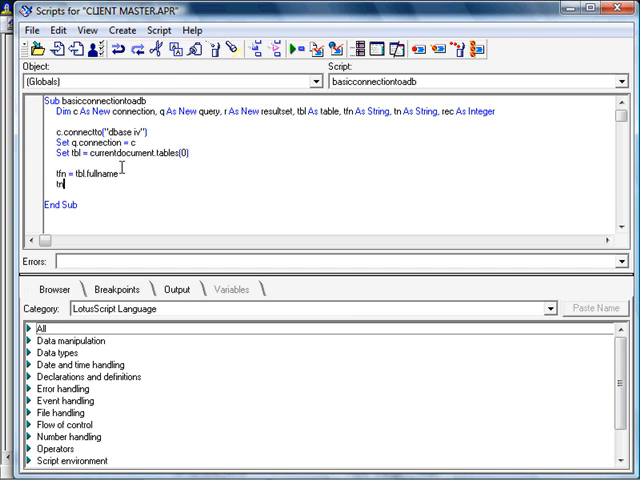
pyautogui.write('= tbl')
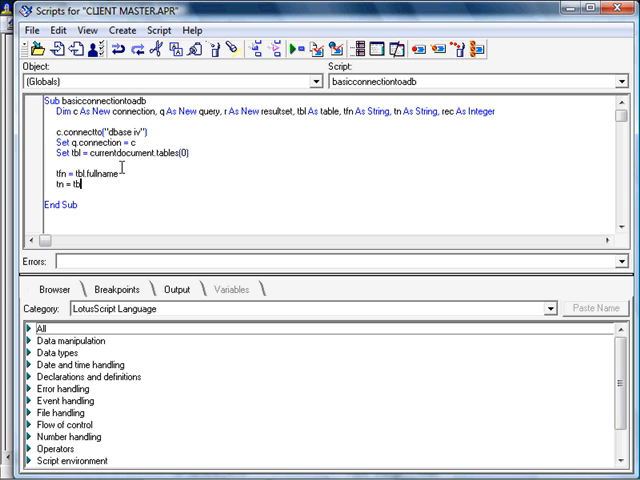
pyautogui.write('tablename')
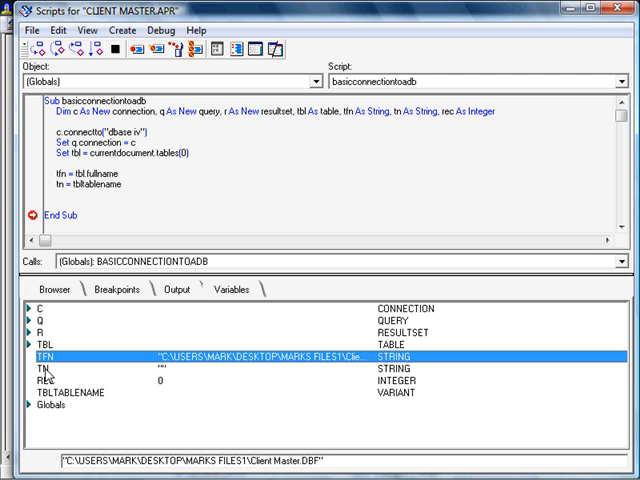
# - Run the sub and inspect tn, confirming it holds "Client Master:1"
pyautogui.click(115, 52)
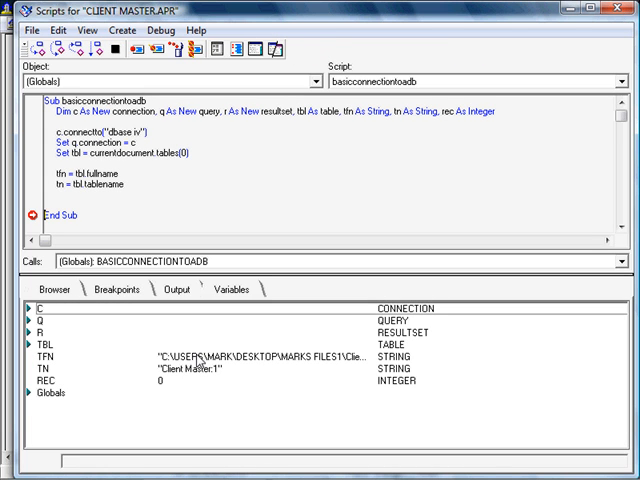
pyautogui.moveTo(207, 379)
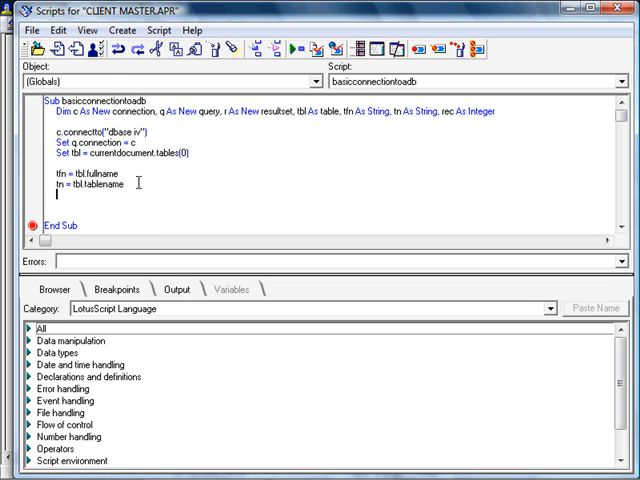
# - Start an If Instr(1,tn,":") > 0 Then block
pyautogui.write('if')
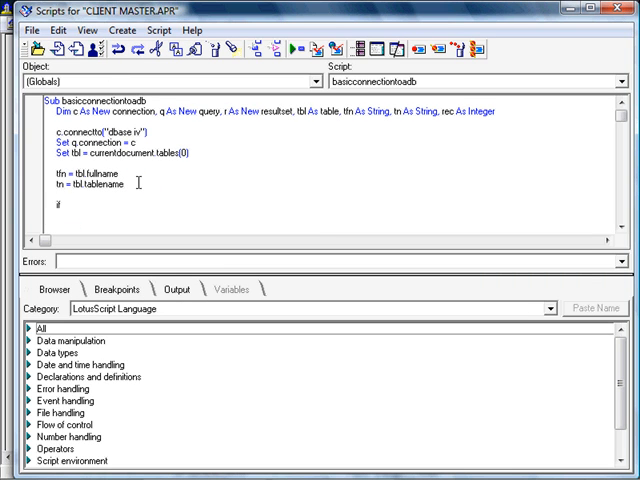
pyautogui.write('instr')
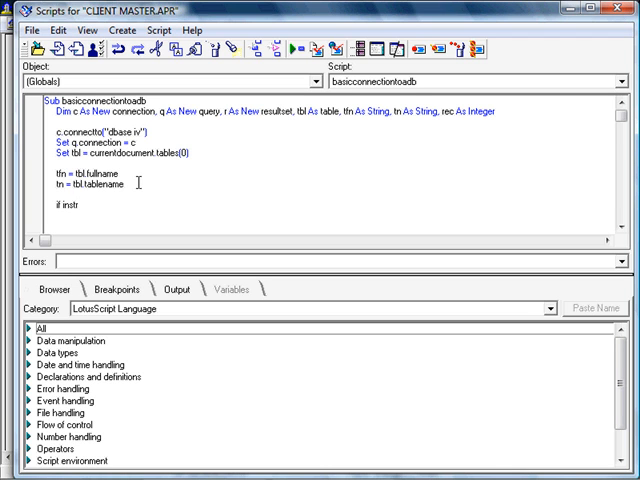
pyautogui.write('(')
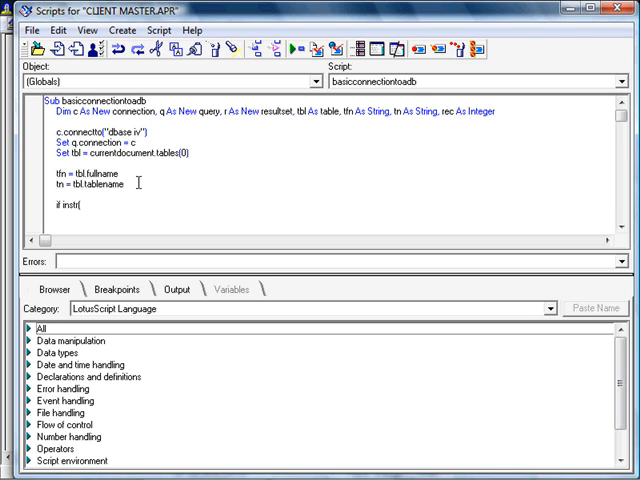
pyautogui.write('1,')
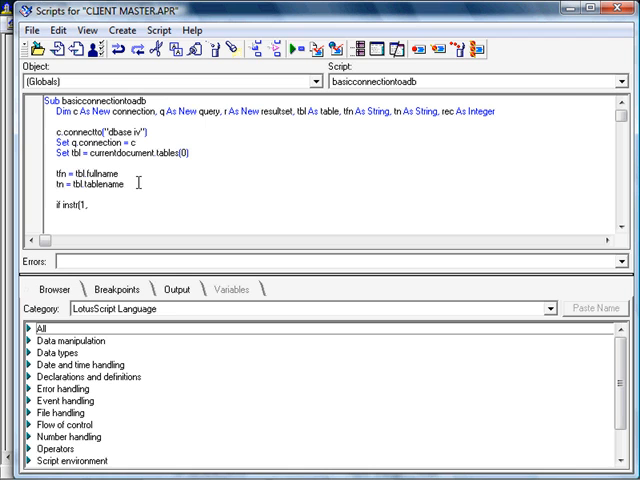
pyautogui.write('tn,')
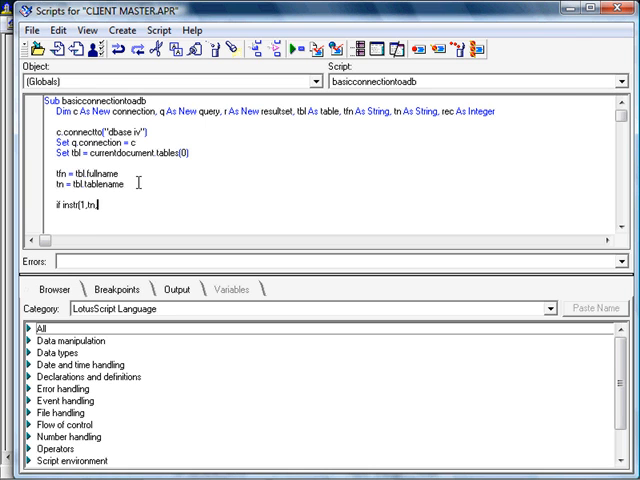
pyautogui.write('"')
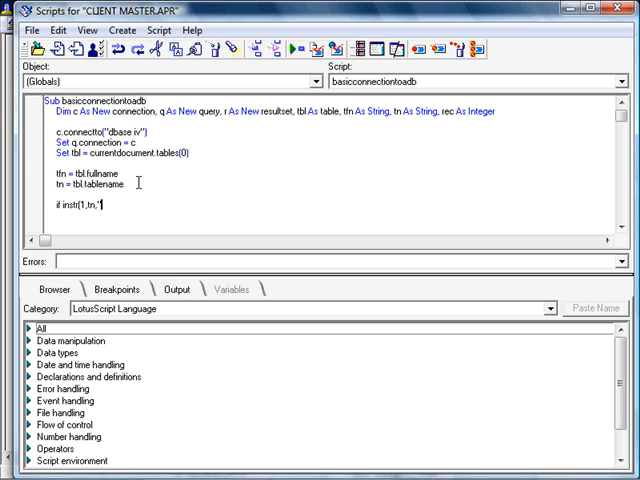
pyautogui.write('"')
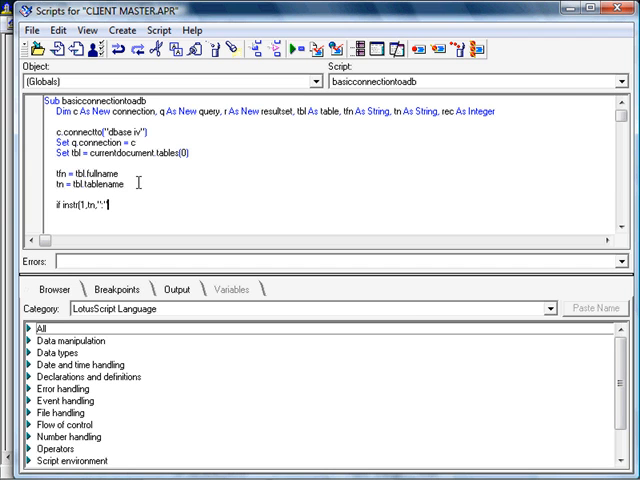
pyautogui.write('") >"')
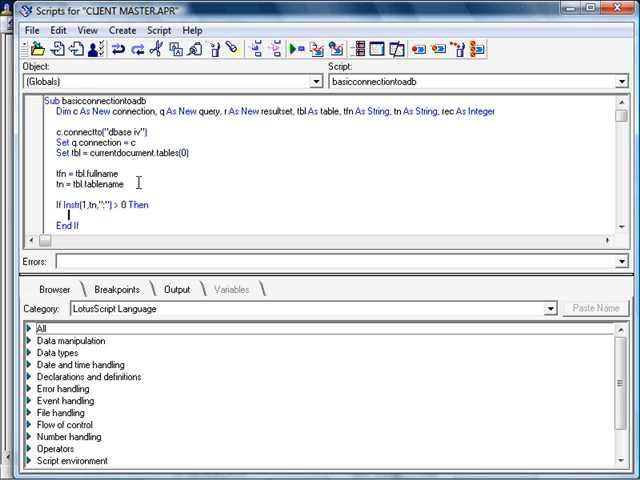
# - Inside the block, trim tn with tn = Left(tn, Len(tn)-2)
pyautogui.write('tn = le')
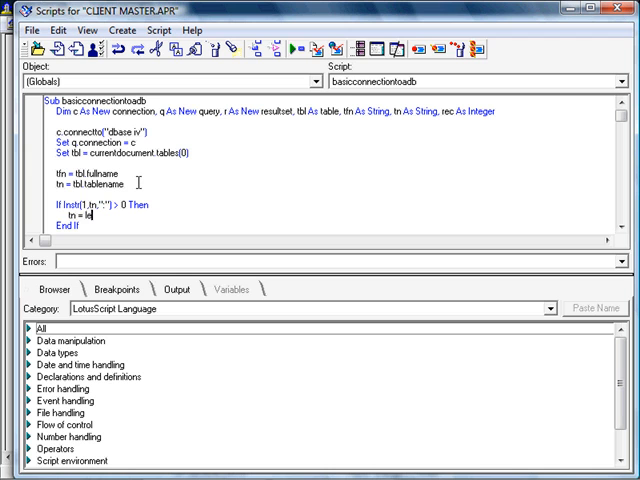
pyautogui.write('ft')
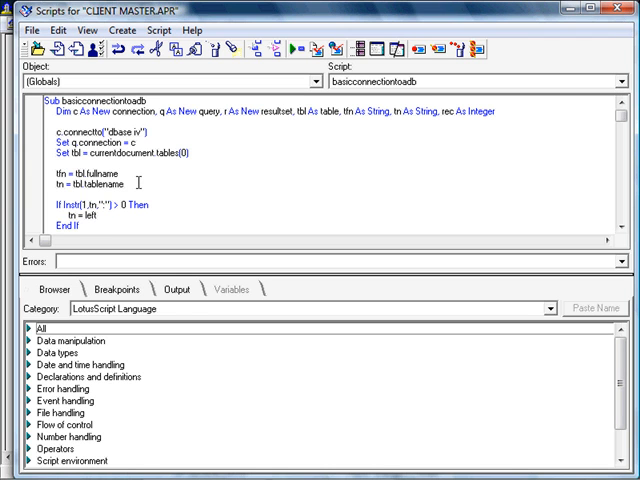
pyautogui.write('(')
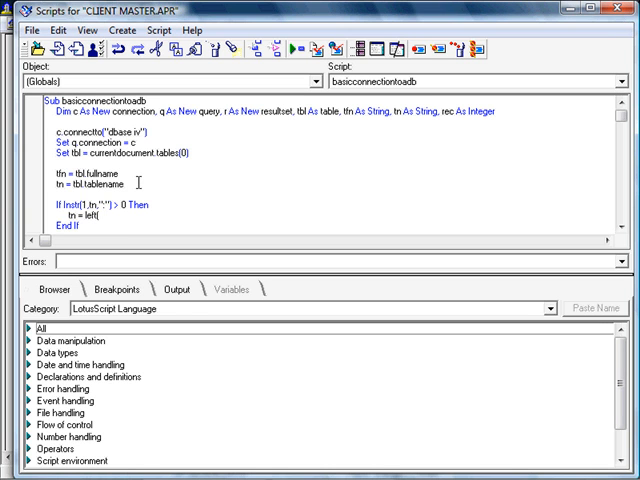
pyautogui.write('tr')
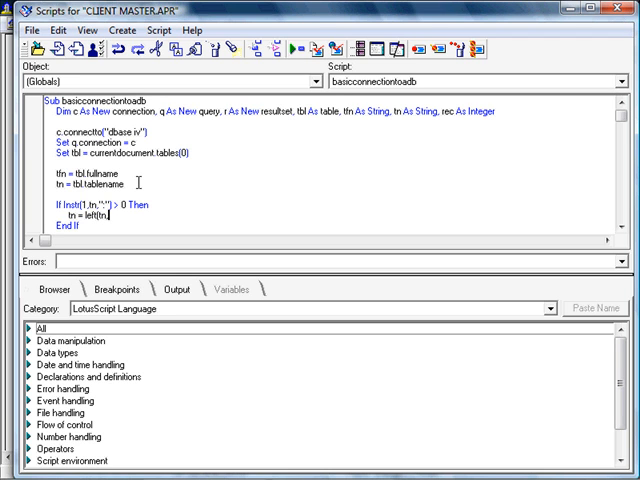
pyautogui.write('len(tn')
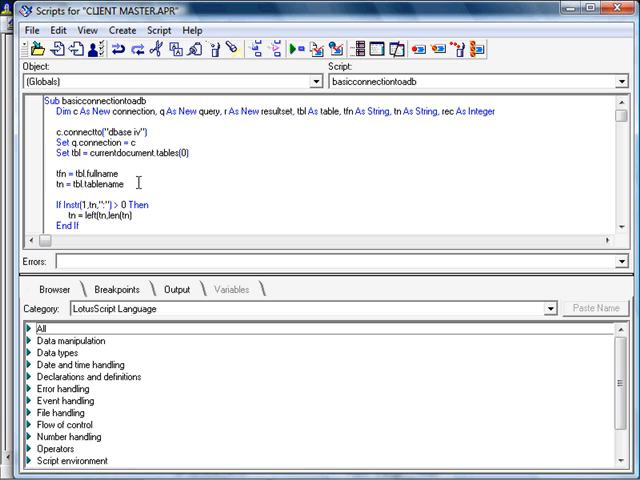
pyautogui.write('-2')
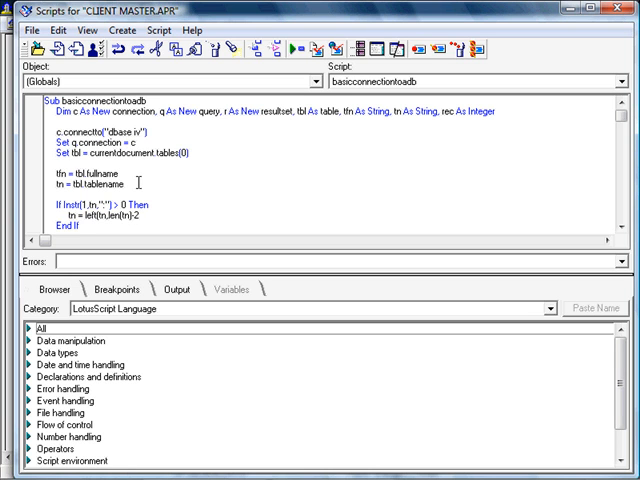
pyautogui.moveTo(254, 84)
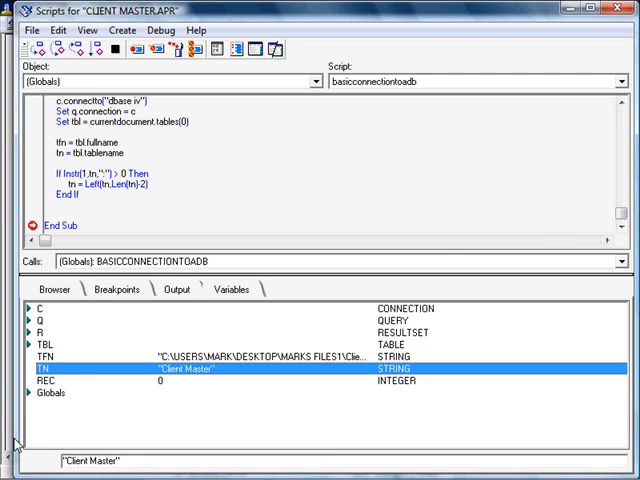
# - Confirm TN shows "Client Master" in the debugger, then stop debugging
pyautogui.click(12, 390)
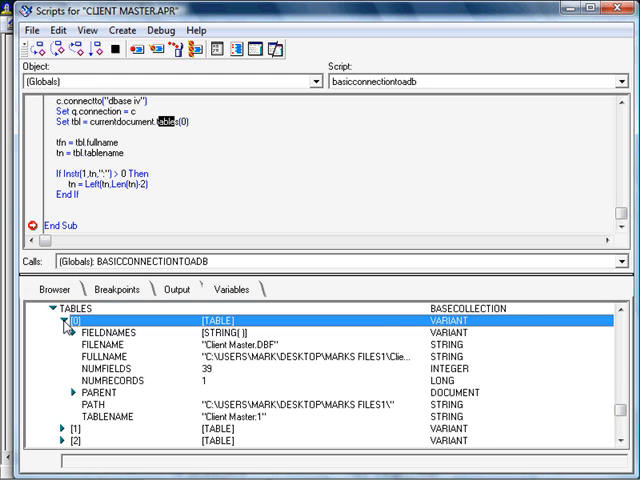
pyautogui.click(62, 328)
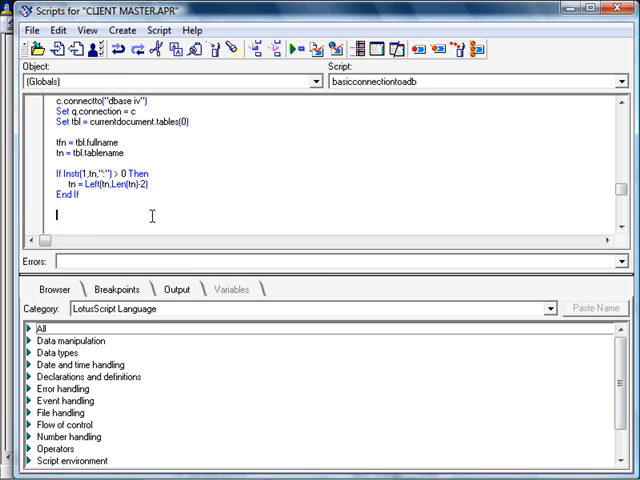
# - Build q.sql as "select * from" concatenated with quoted tfn and tn
pyautogui.write('q.sql =')
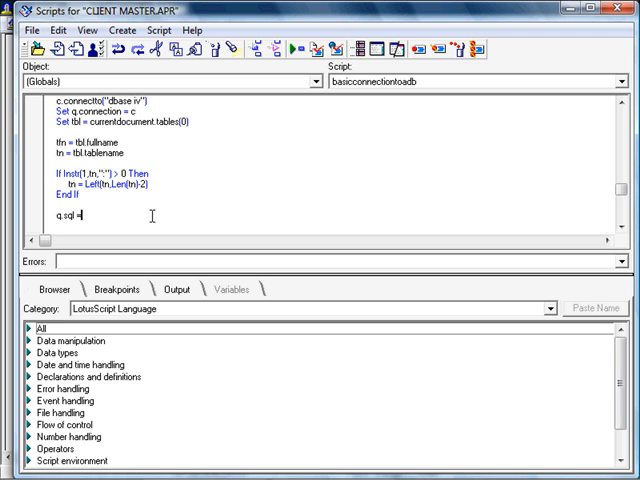
pyautogui.write('"select')
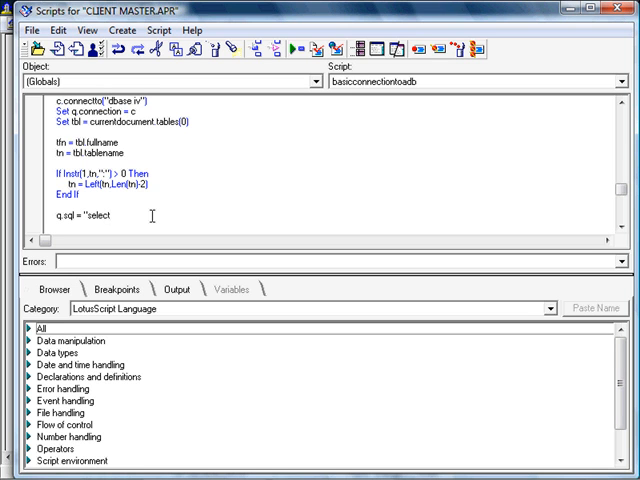
pyautogui.write('" "')
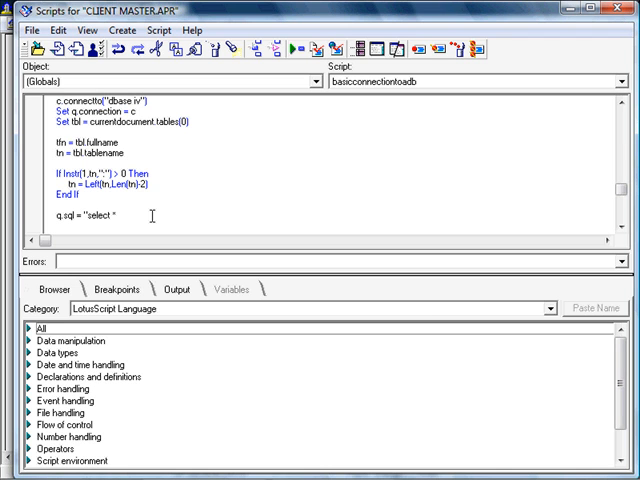
pyautogui.write('from')
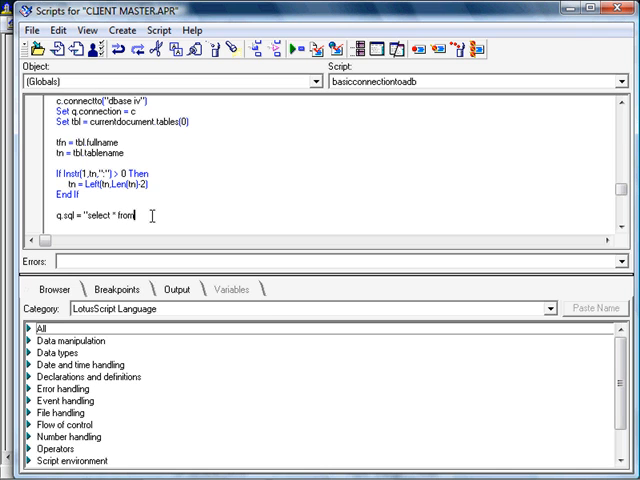
pyautogui.write('""')
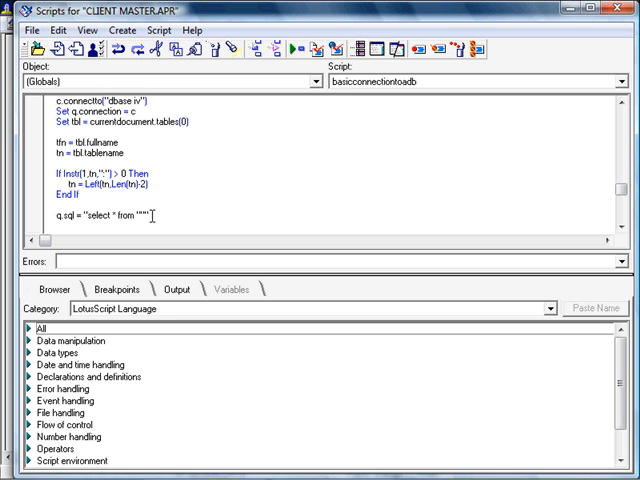
pyautogui.write('tfn')
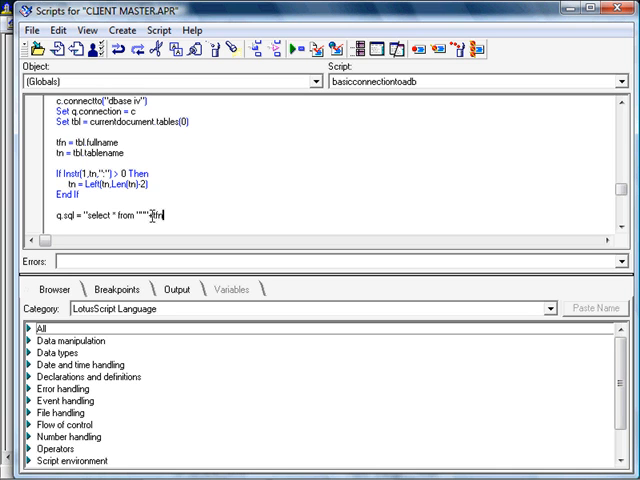
pyautogui.write('+""')
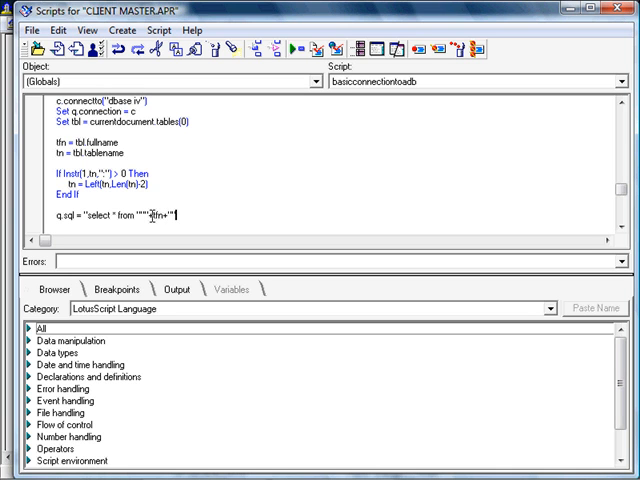
pyautogui.write('""')
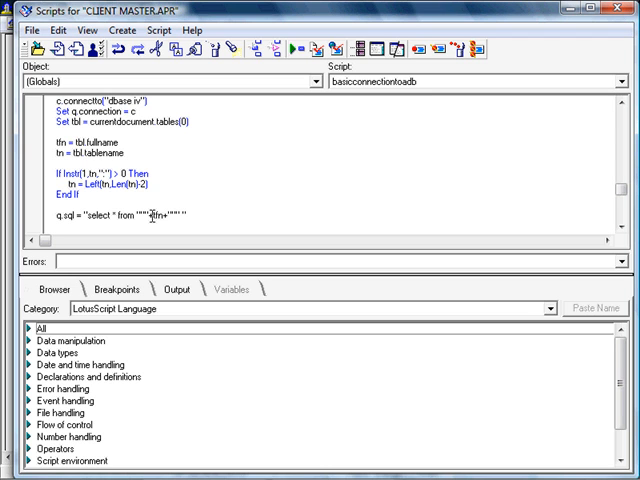
pyautogui.write('+tn+""')
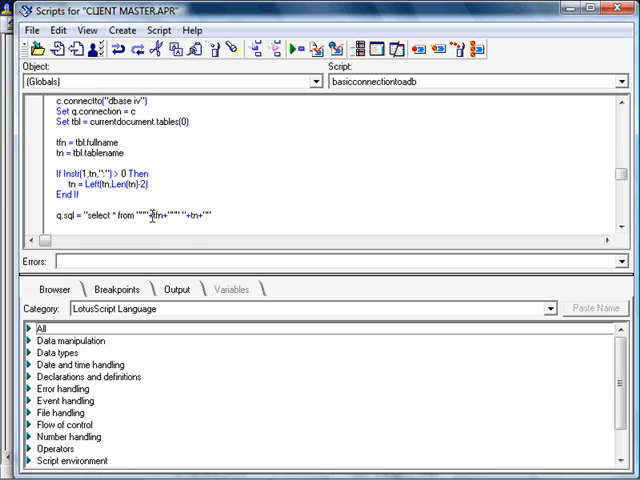
# - Add Set r.query = q and an If (r.execute) Then check
pyautogui.write('set')
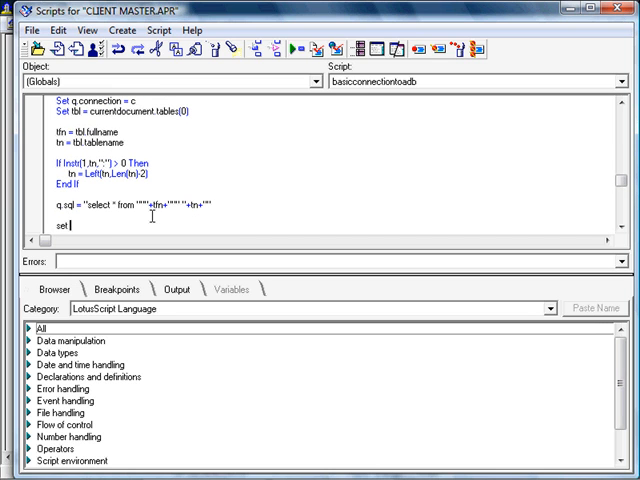
pyautogui.write('r')
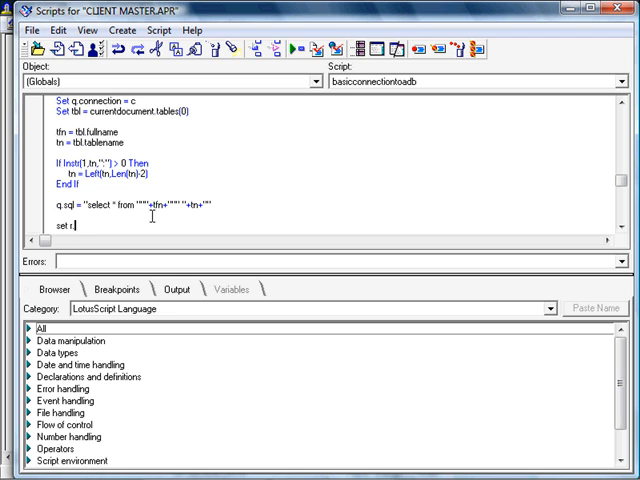
pyautogui.write('.query =')
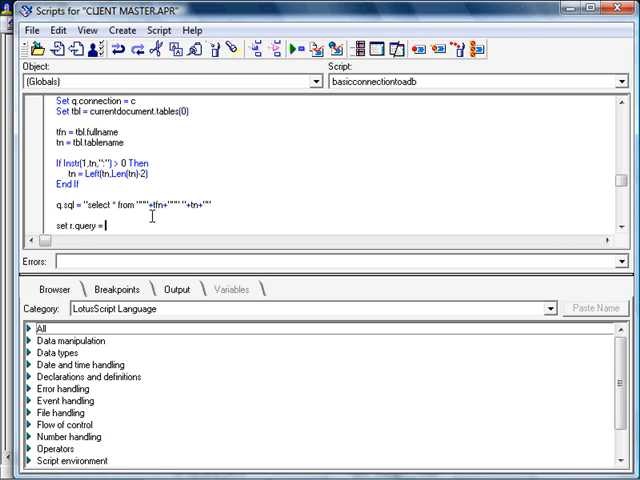
pyautogui.write('q')
pyautogui.write('If (r.execute) Then')
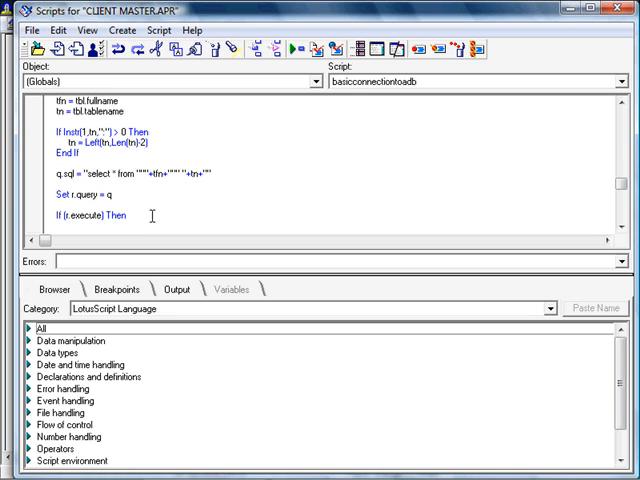
pyautogui.write('rec')
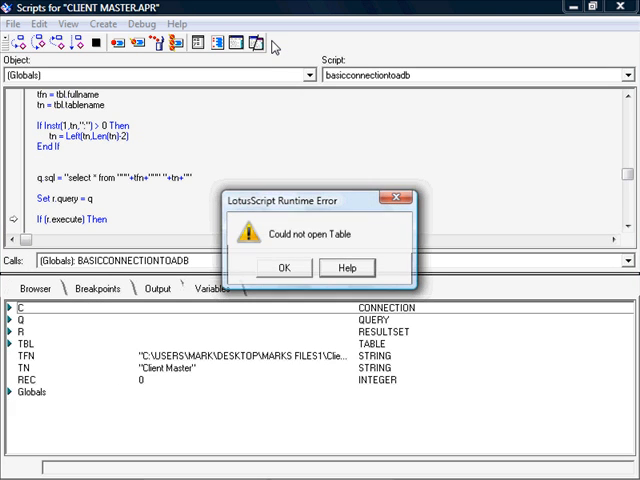
# - Dismiss the "Could not open Table" runtime error and stop the failed run
pyautogui.click(284, 267)
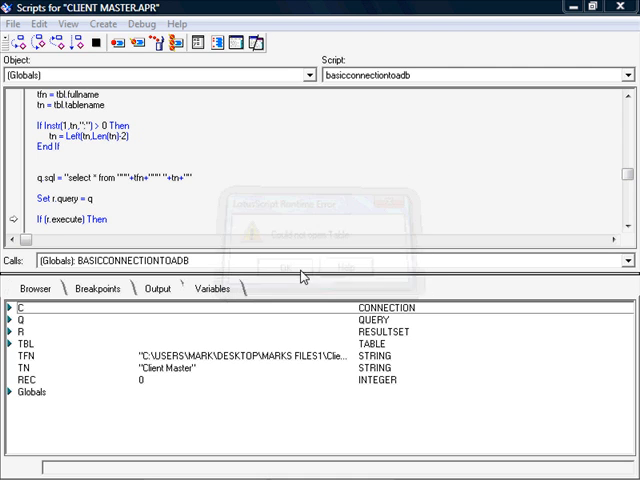
pyautogui.click(287, 265)
pyautogui.write('if')
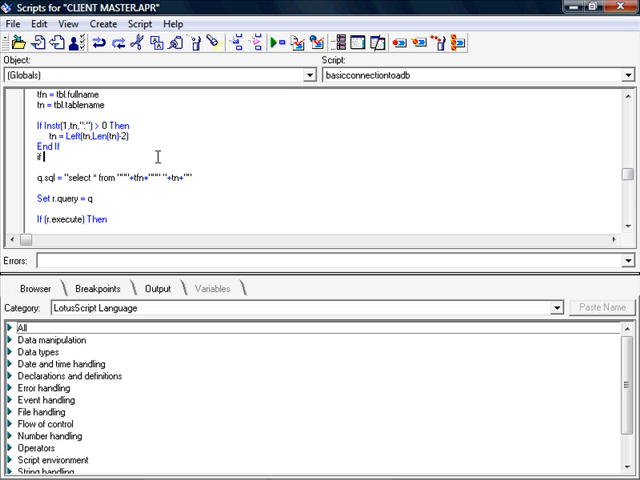
# - Add If Instr(1,tn," ") > 0 Then tn = """" + tn + """" End If
pyautogui.write('in')
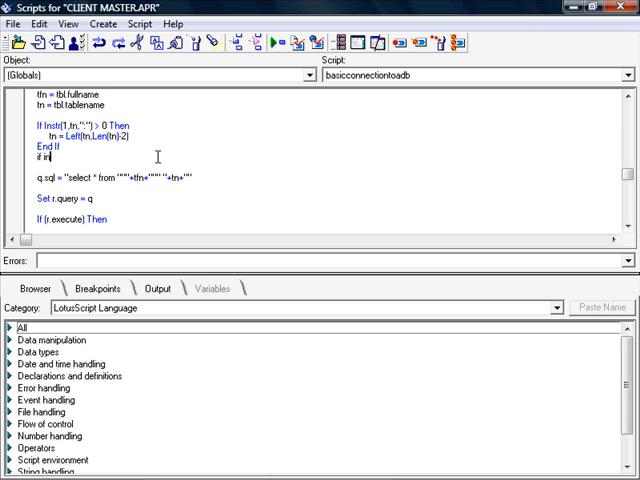
pyautogui.write('str')
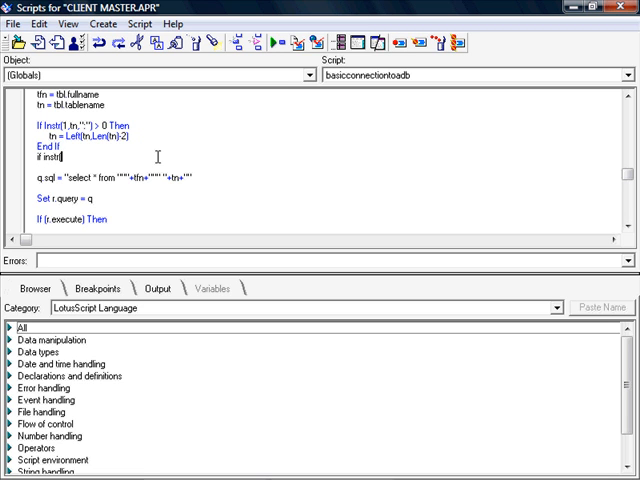
pyautogui.write('(1')
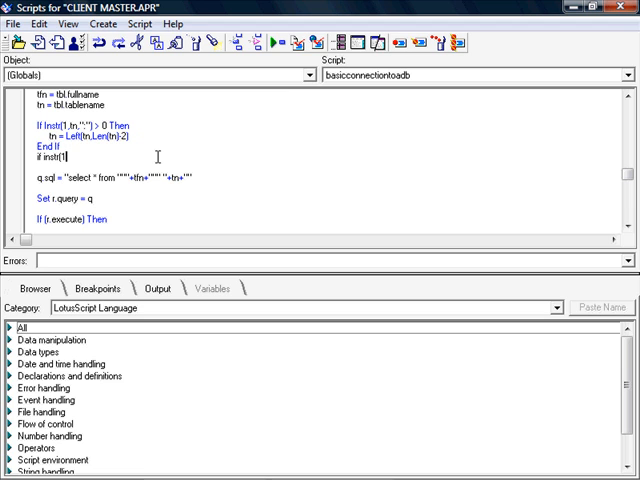
pyautogui.write(',')
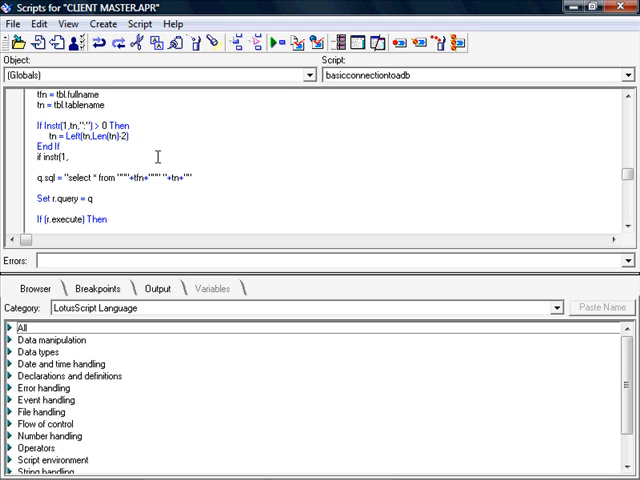
pyautogui.write('tn," ") > 0 Then')
pyautogui.write('tn = """" + tn')
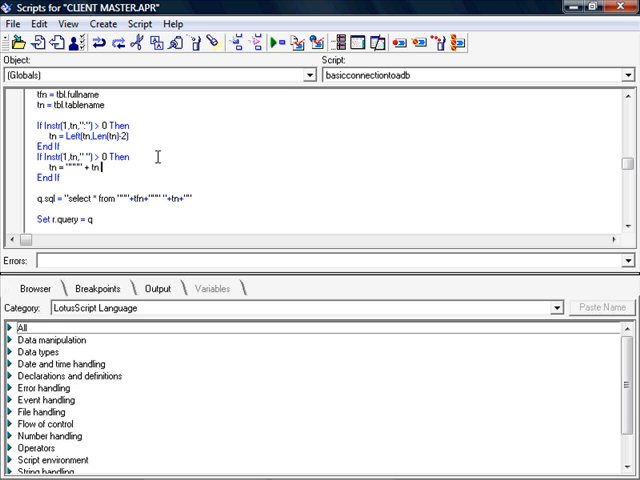
pyautogui.write('+ ""')
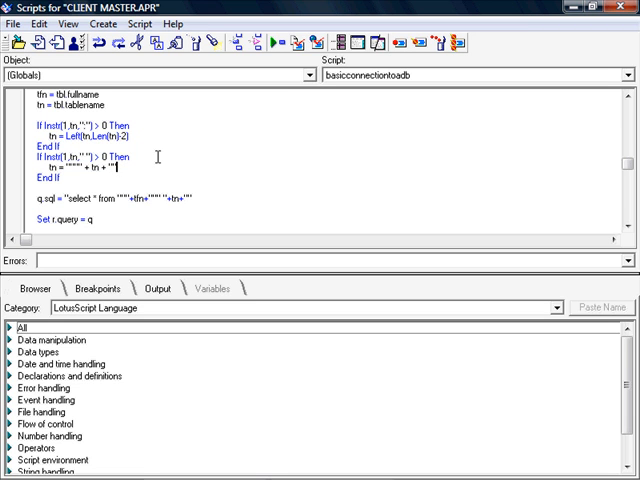